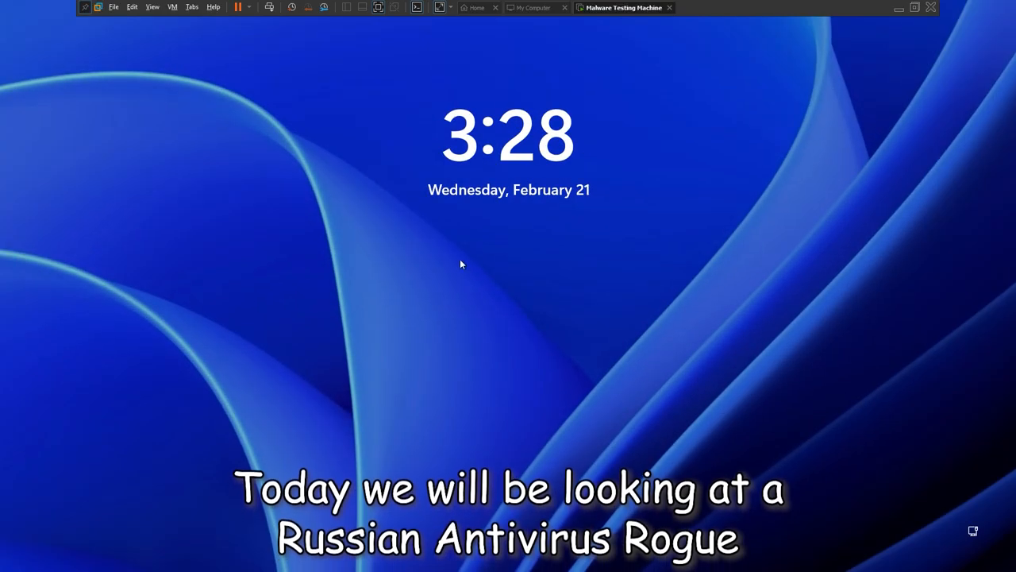
Step: Take a snapshot of the Malware Testing Machine named 'Clean'
click(152, 6)
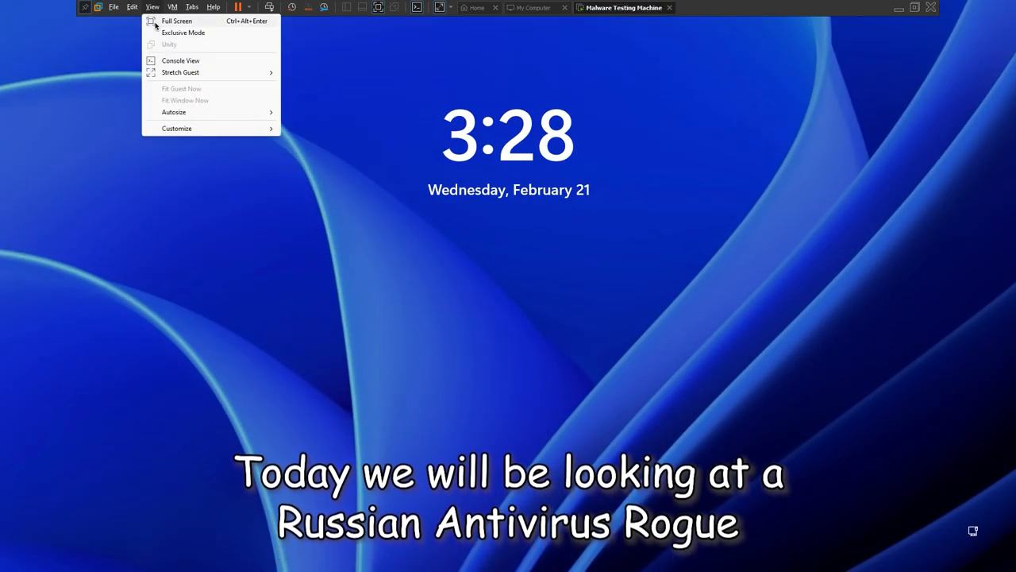
click(178, 20)
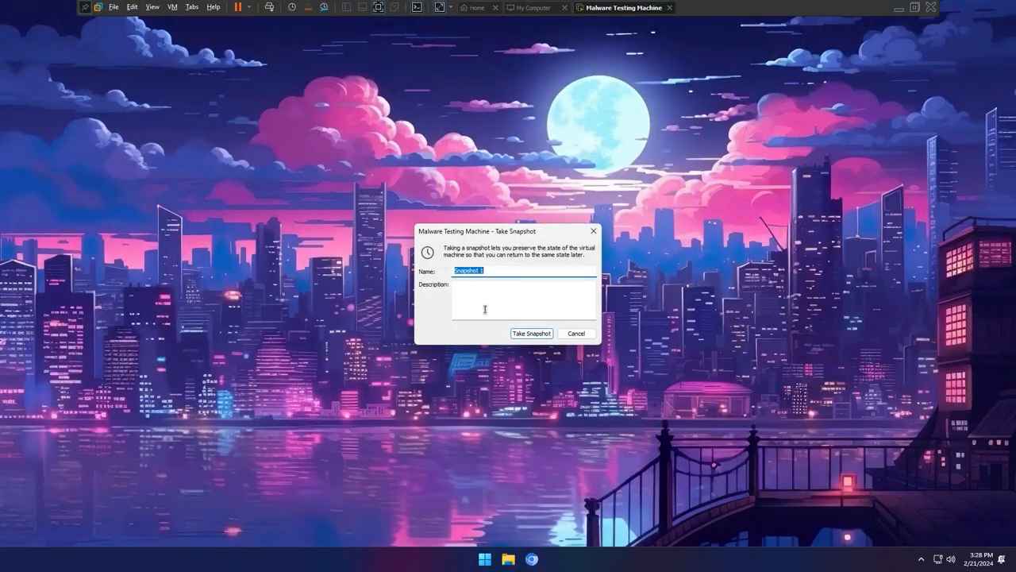
text(Clean)
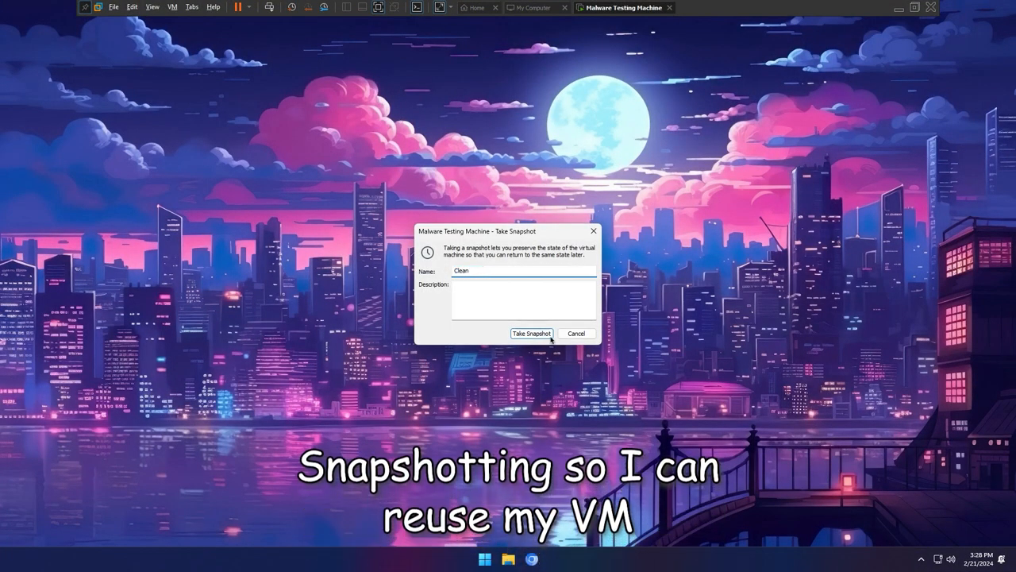
click(531, 333)
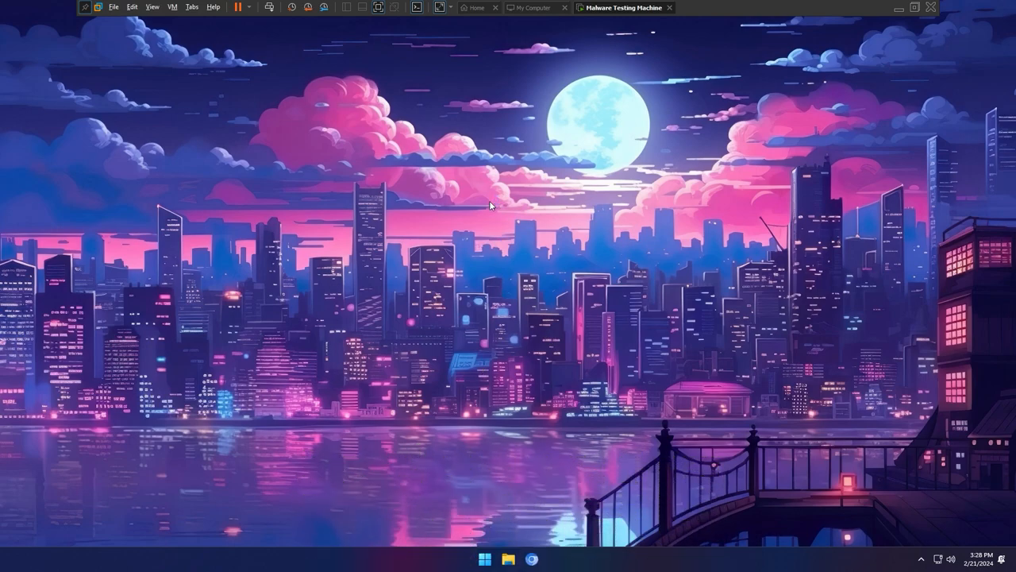
Step: Launch Chromium from the taskbar and focus the address bar for a new search
click(530, 559)
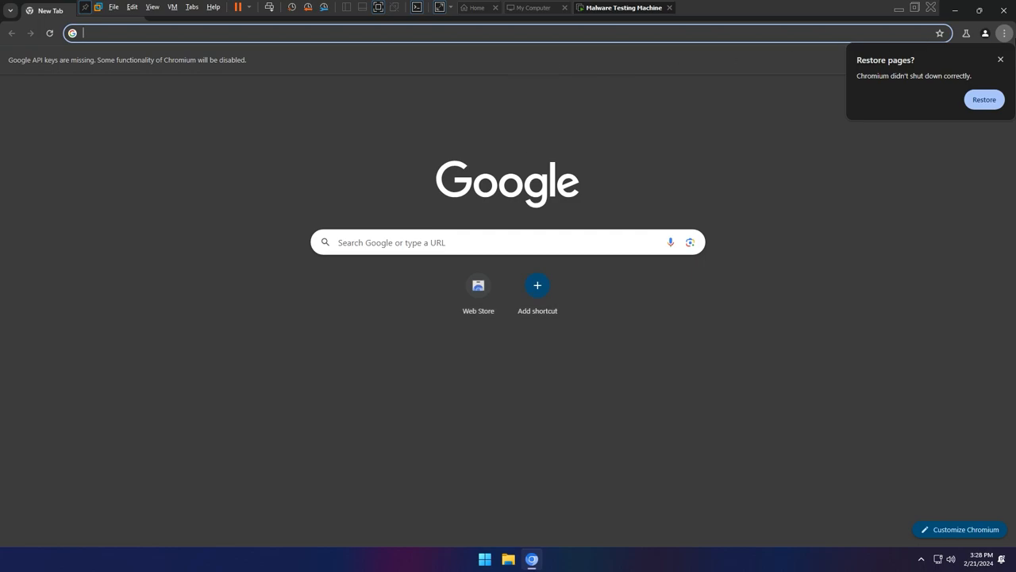
click(153, 6)
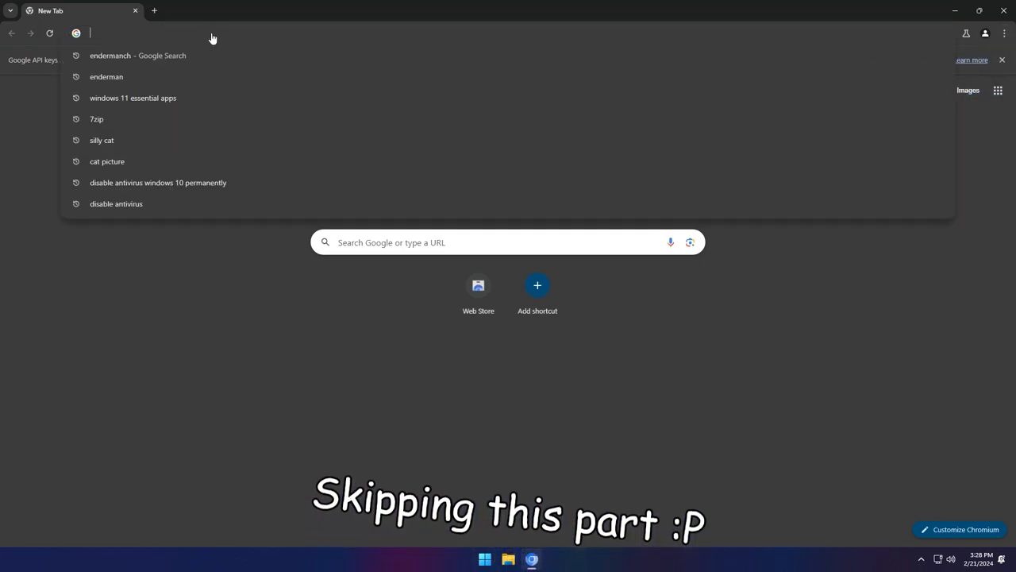
mouse_move(311, 187)
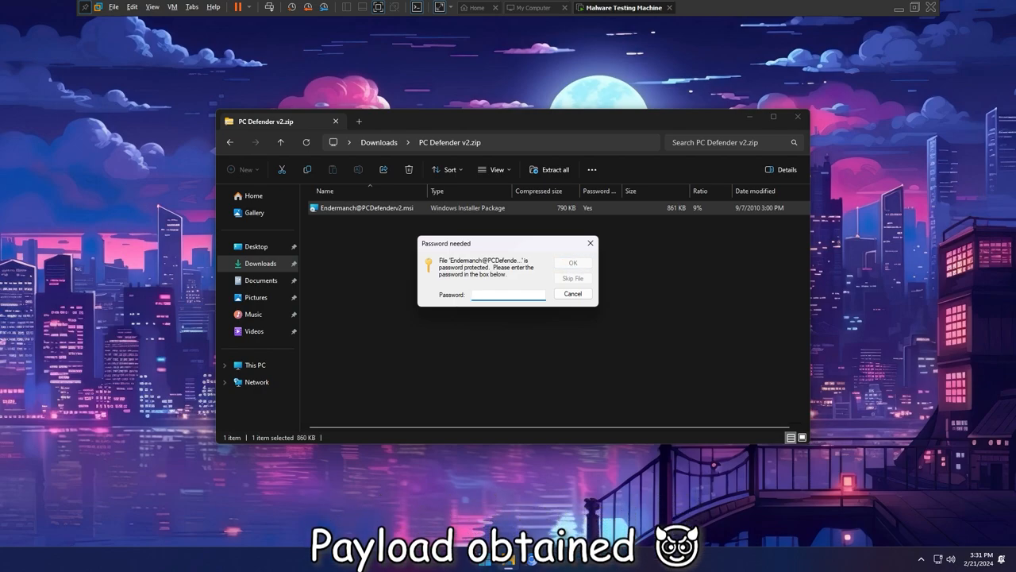
Step: Enter the archive password for PC Defender v2.zip and confirm it
text(password)
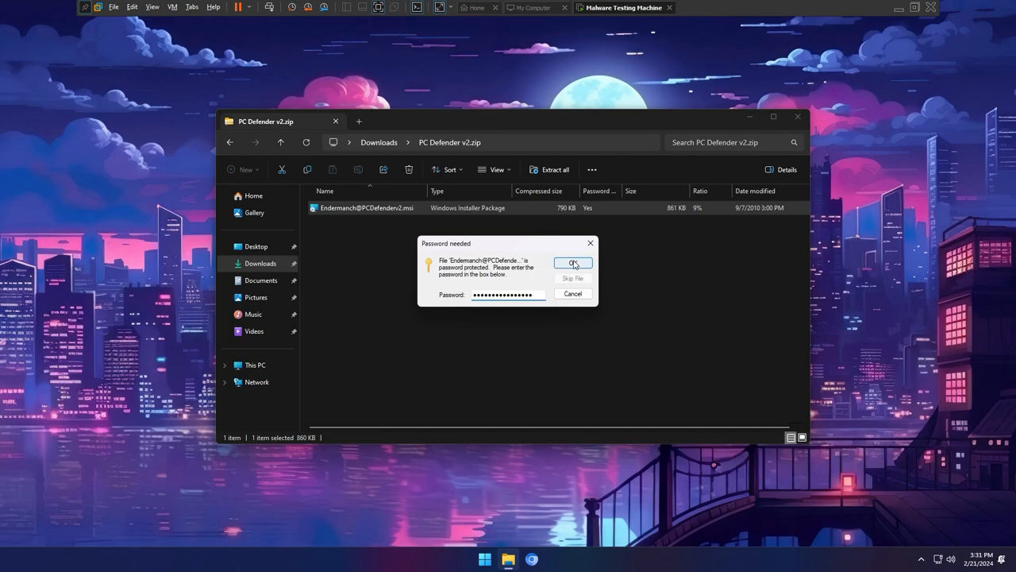
click(572, 263)
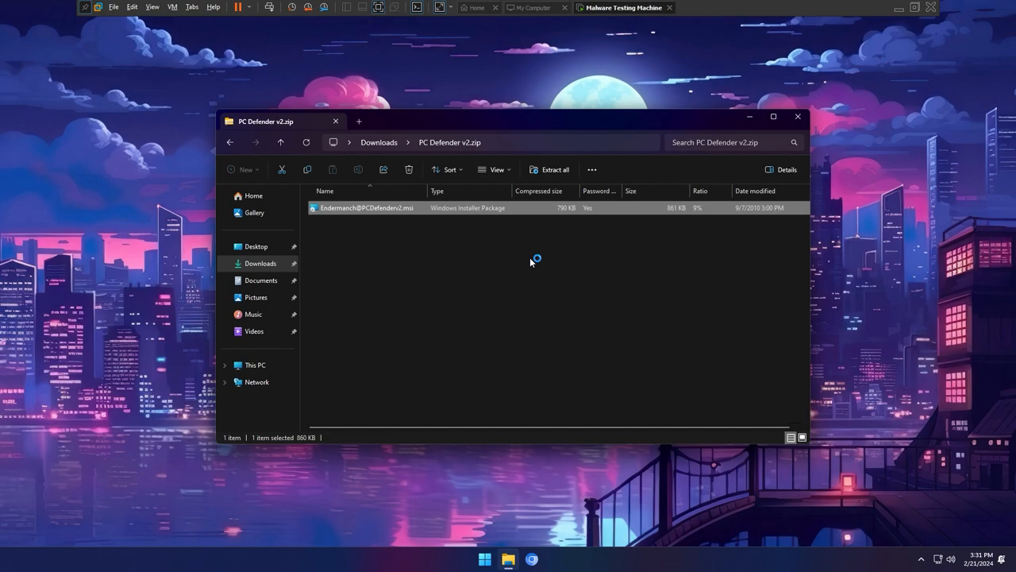
Step: Run the PC Defender .msi and let Windows Installer complete
double_click(365, 207)
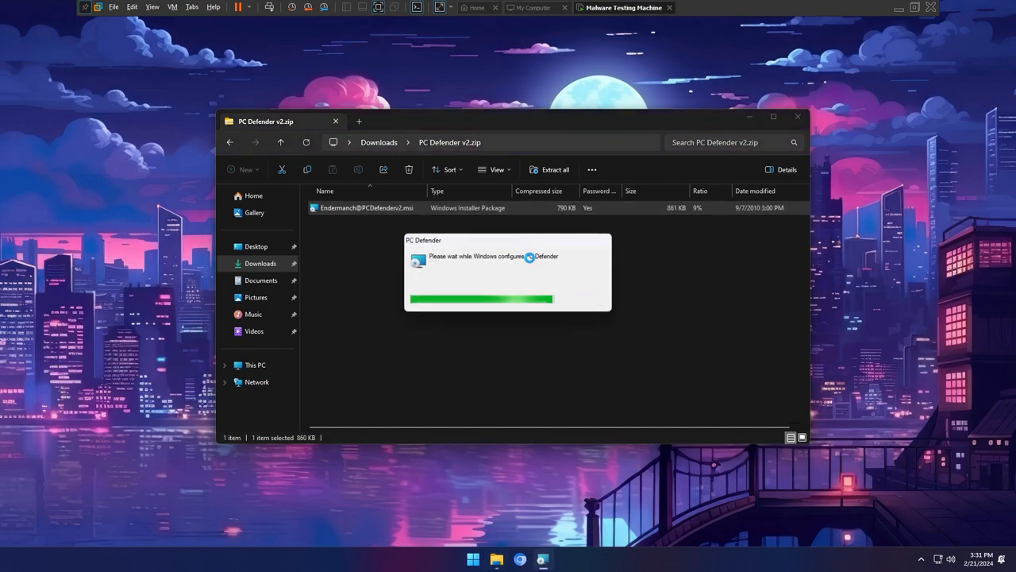
click(797, 117)
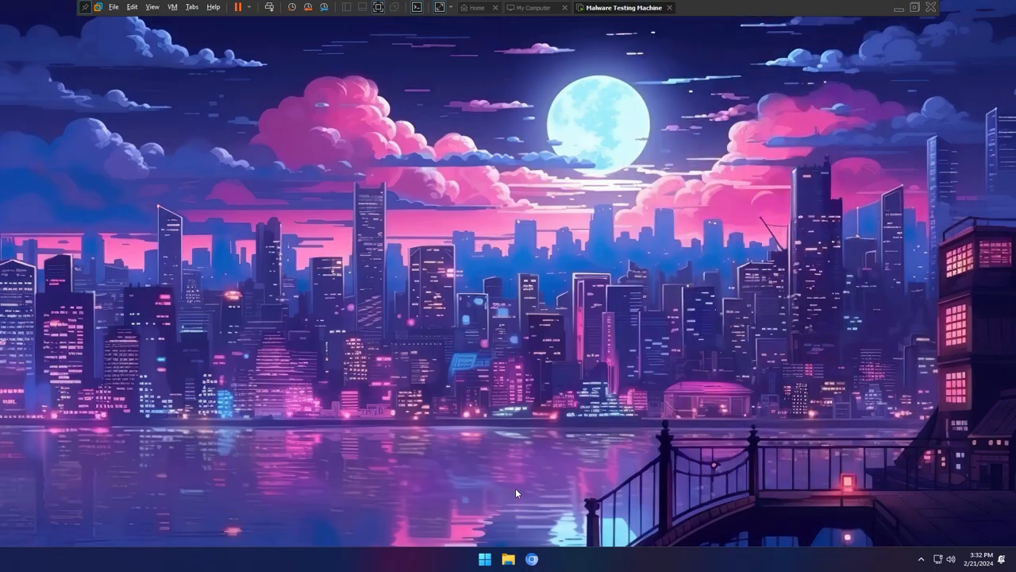
Step: Open PC Defender's main window from its system tray icon
click(921, 559)
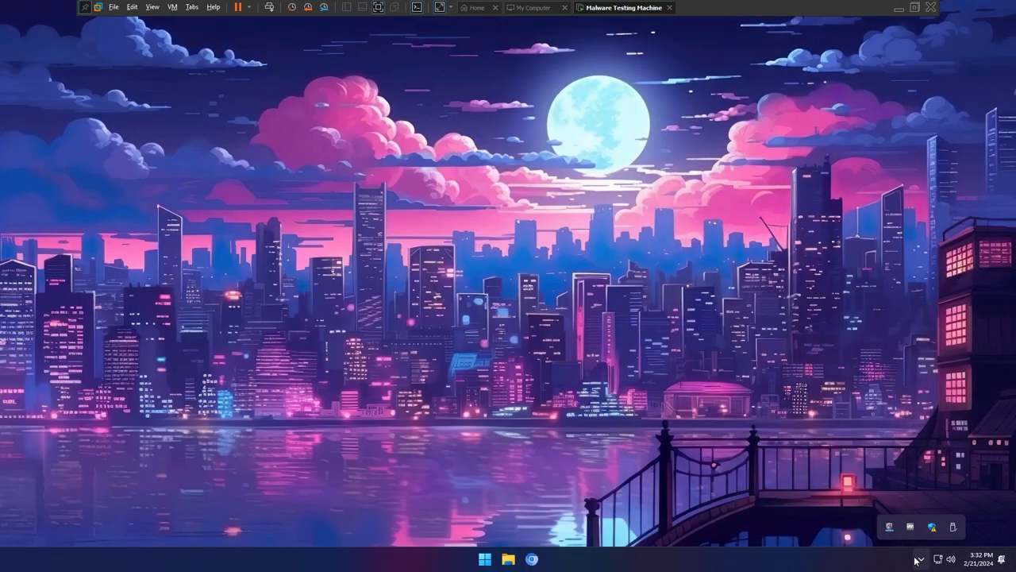
right_click(953, 528)
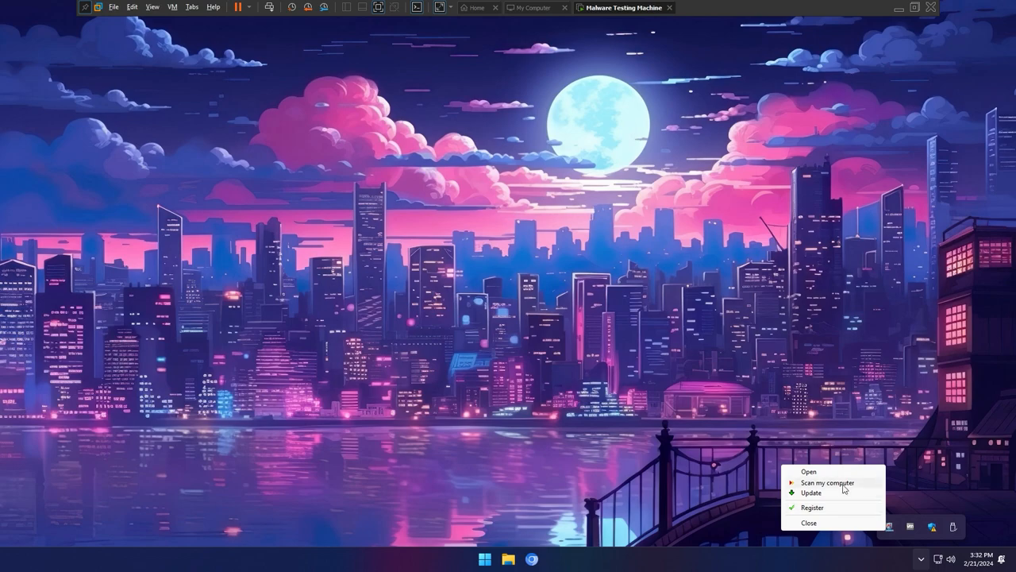
click(827, 483)
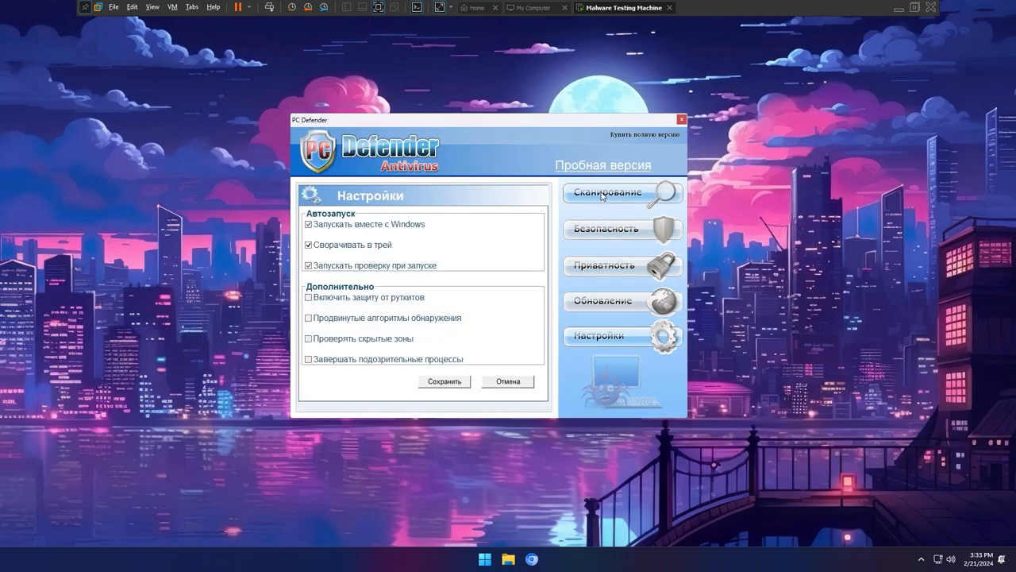
Step: Download MEMZ.exe from the MEMZ-virus GitHub page and agree to run the malware
click(622, 302)
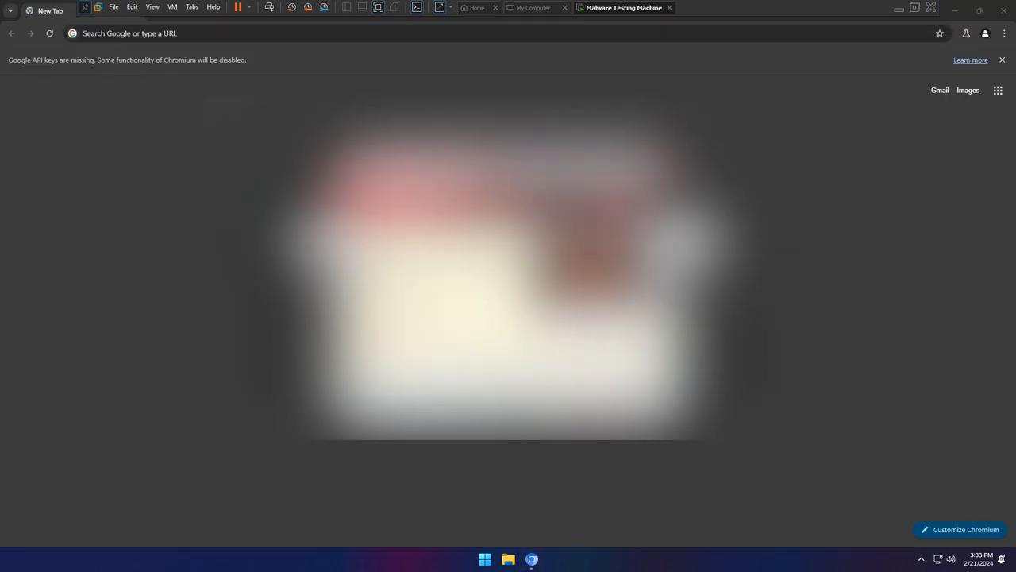
text(s/blob/main/MEMZ.exe)
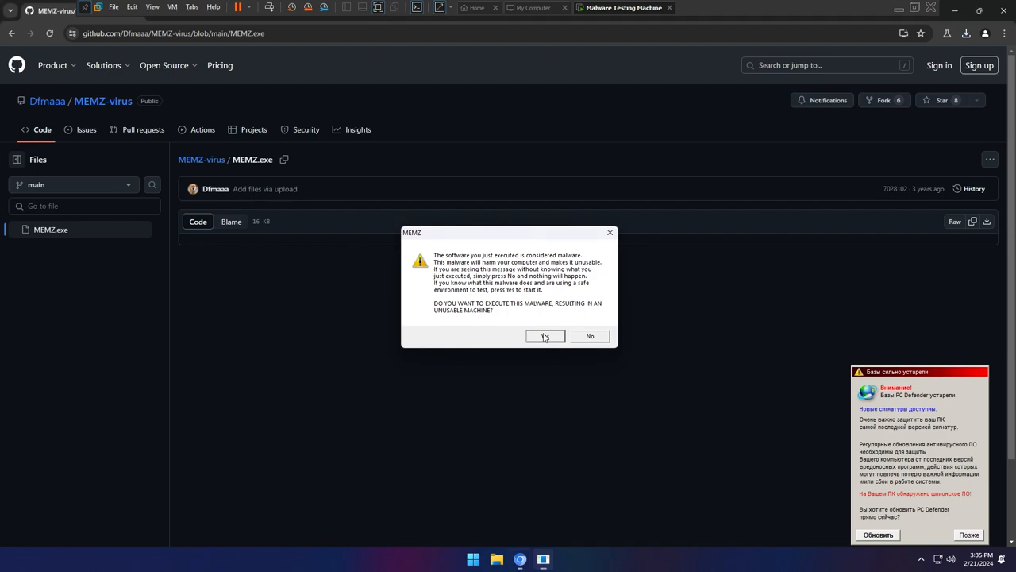
click(546, 337)
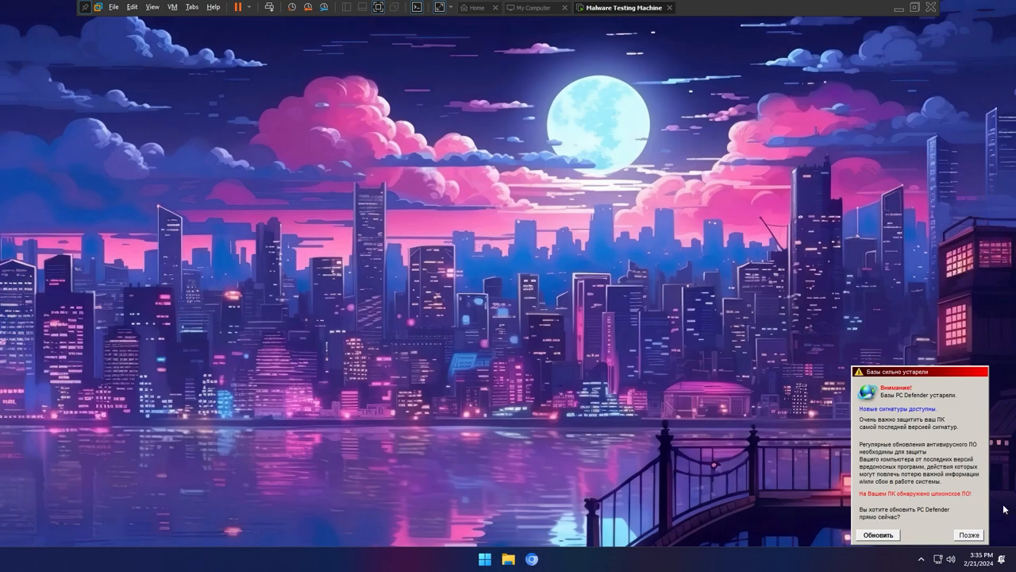
Step: Try activating PC Defender's trial, get the wrong serial number message, and close registration
click(877, 534)
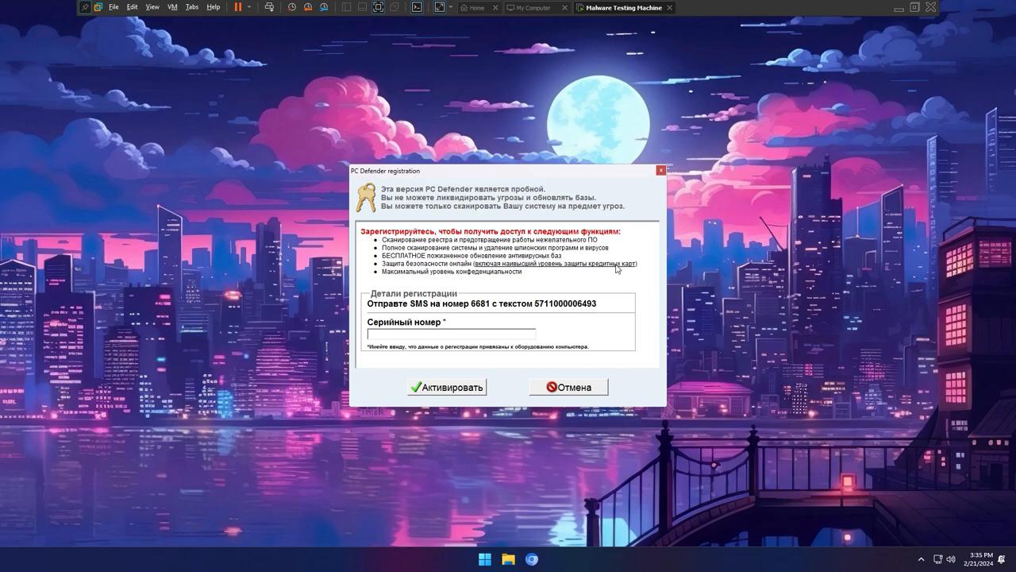
click(446, 385)
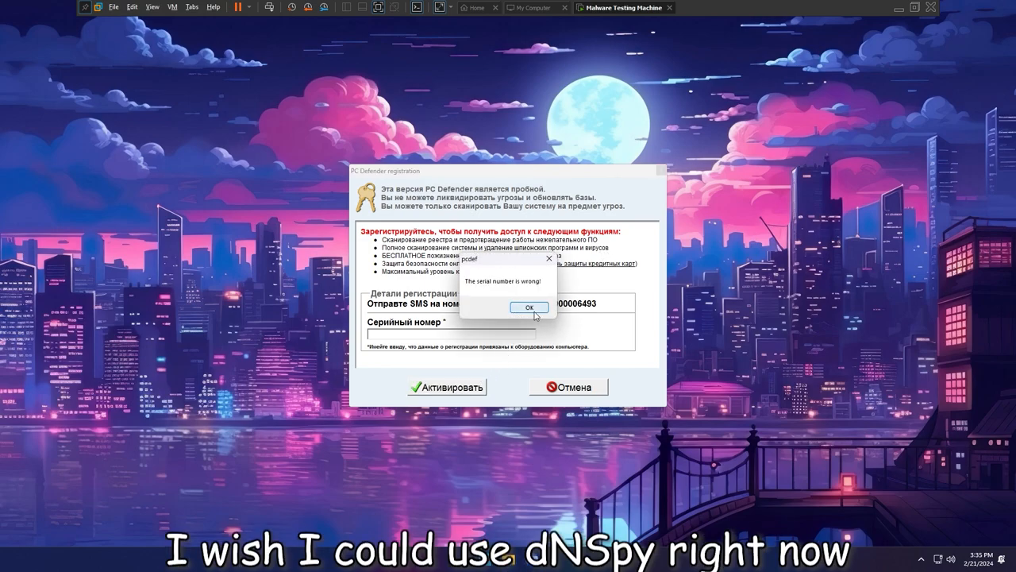
click(529, 308)
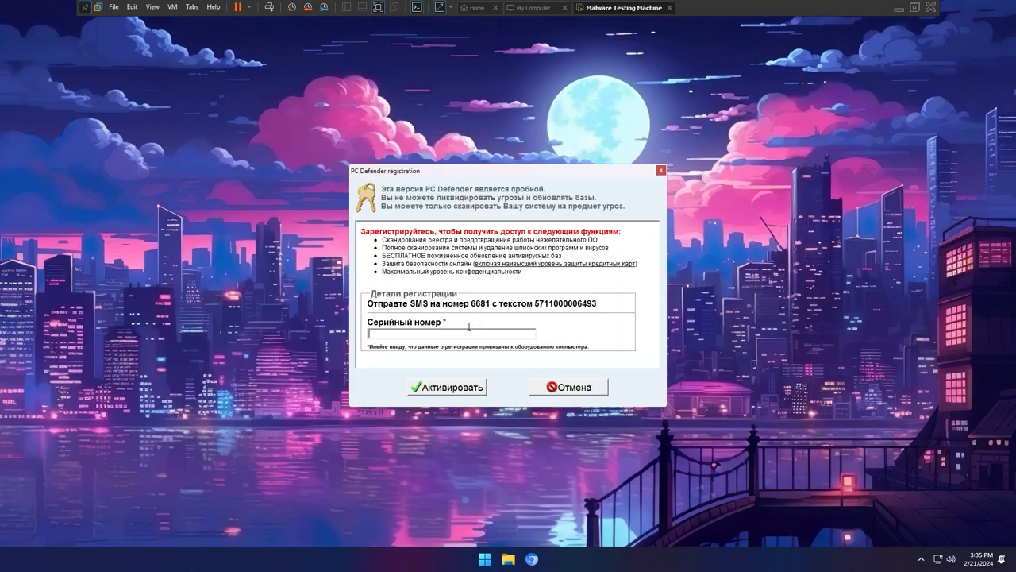
click(446, 387)
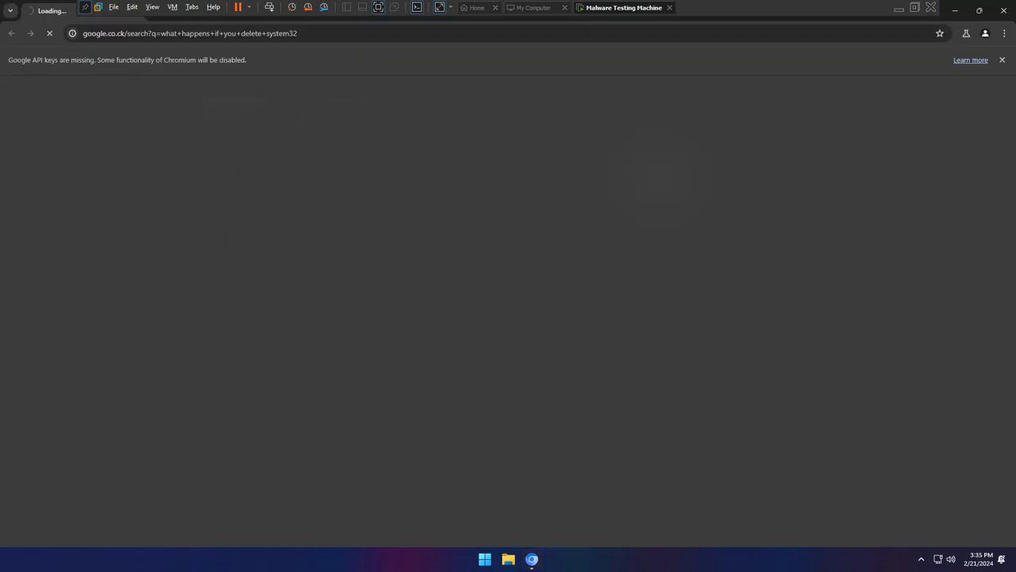
Step: View the running MEMZ.exe processes in Task Manager and close it before Chromium crashes
click(543, 559)
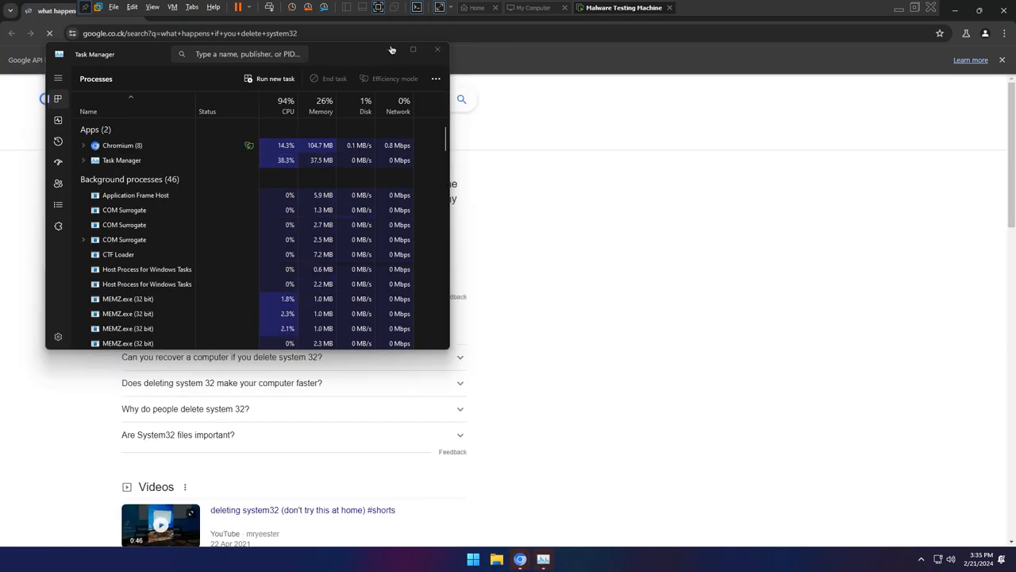
click(436, 50)
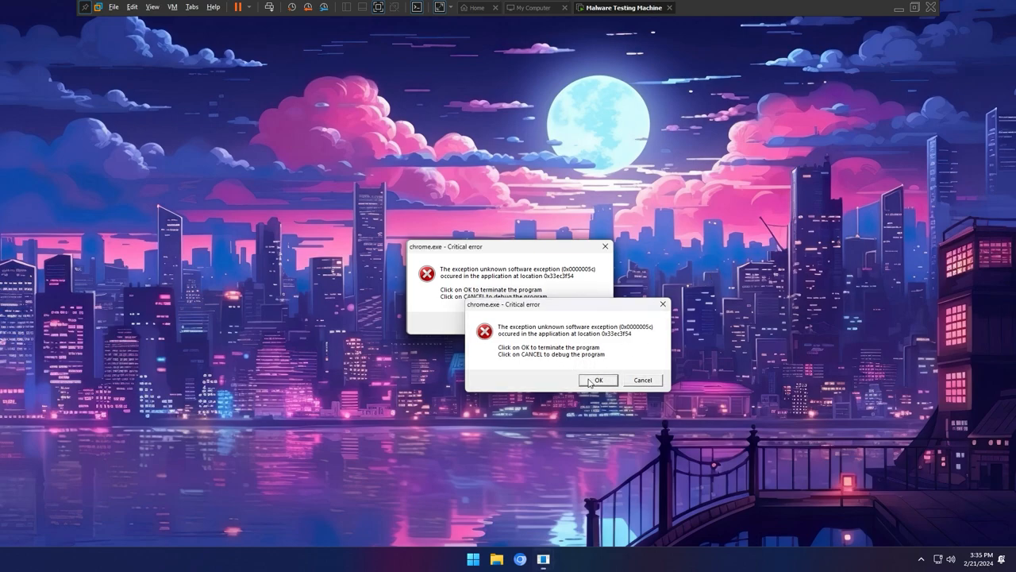
Step: Dismiss both chrome.exe critical error dialogs and open the Start menu
click(598, 379)
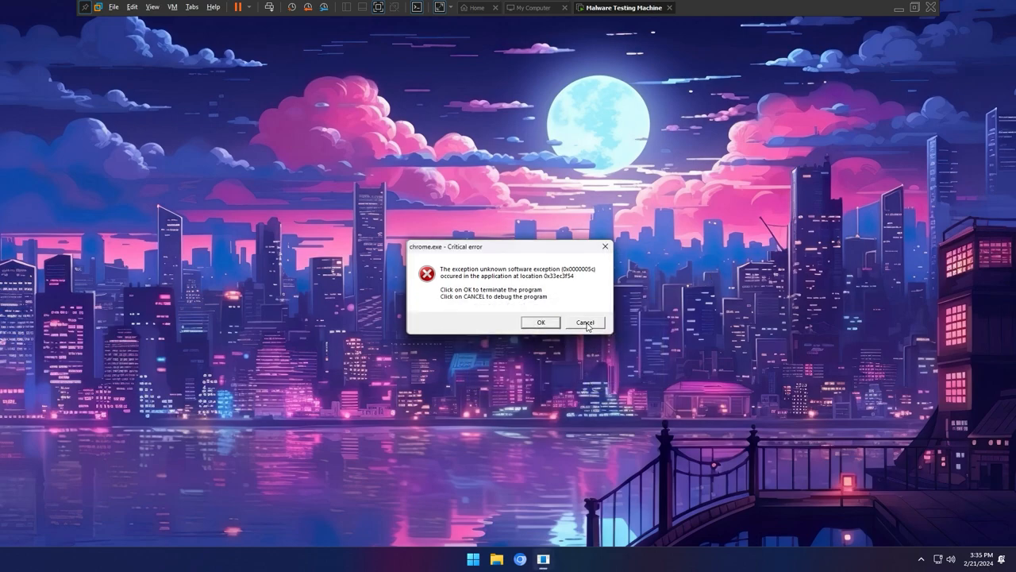
click(584, 321)
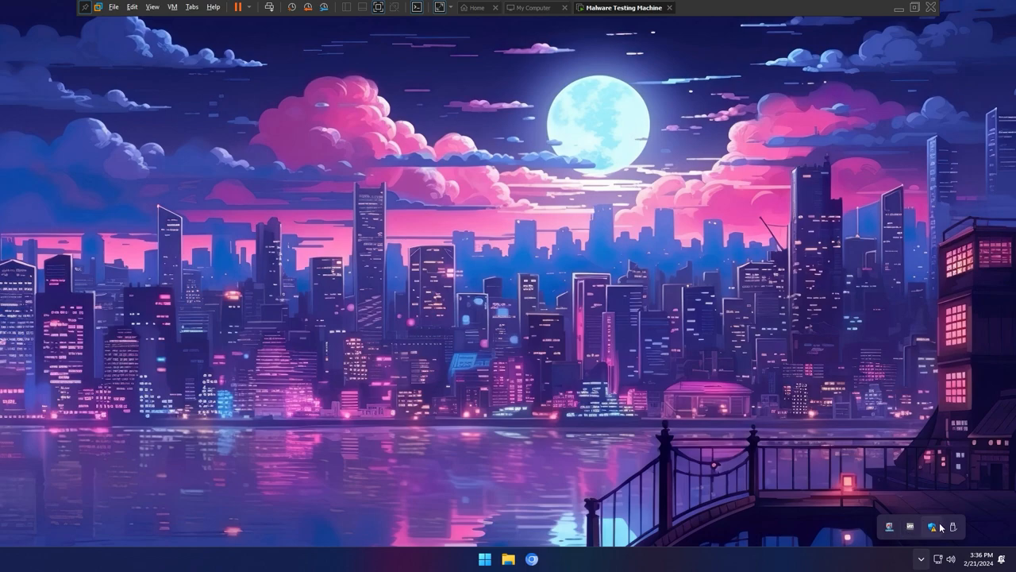
click(485, 559)
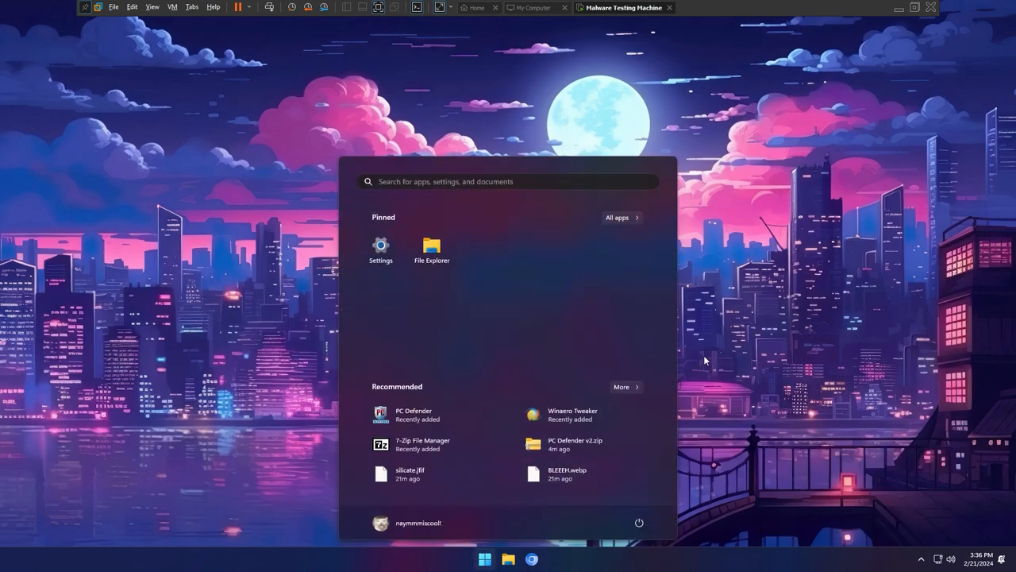